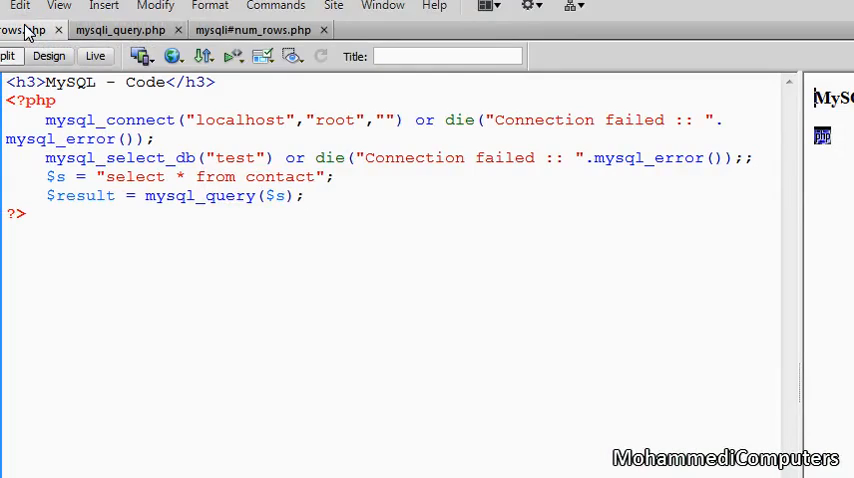
- Place the cursor at the end of the $result = mysql_query($s); line to open a blank line
{"action": "left_click", "coordinate": [303, 195]}
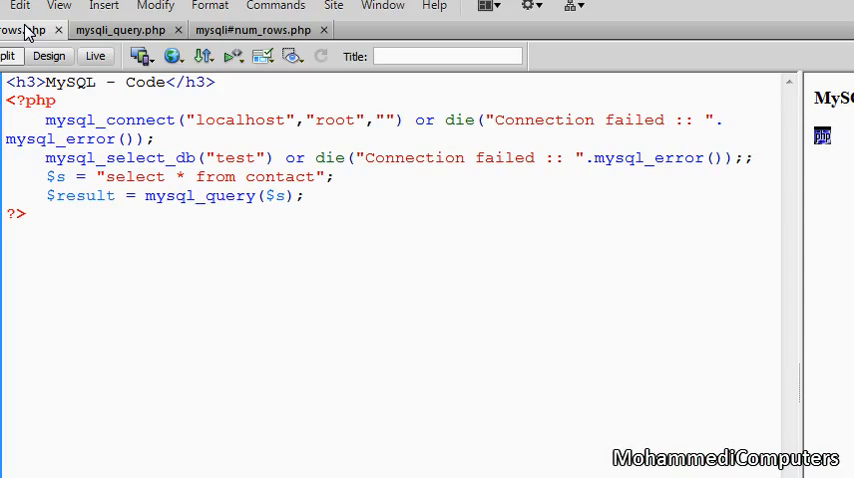
{"action": "left_click", "coordinate": [300, 195]}
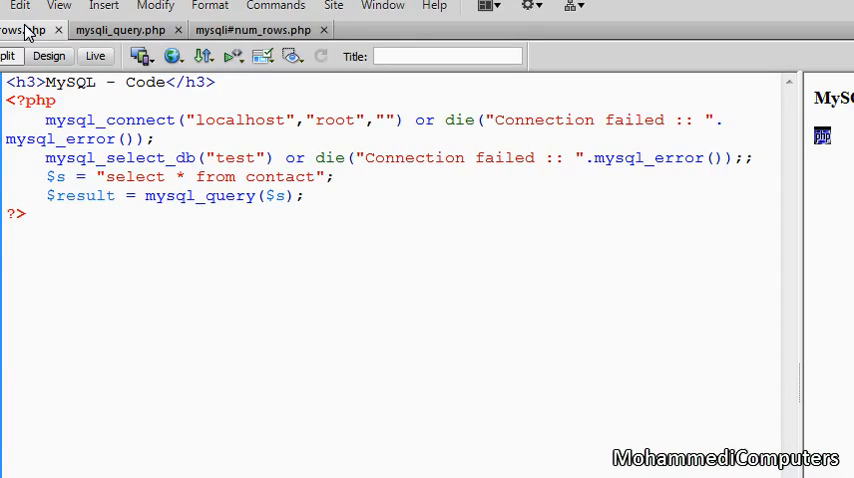
{"action": "left_click", "coordinate": [301, 195]}
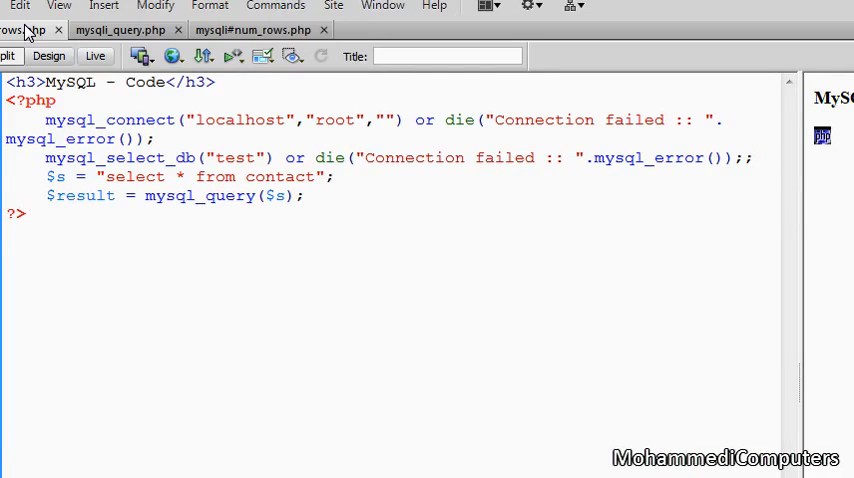
{"action": "left_click", "coordinate": [302, 195]}
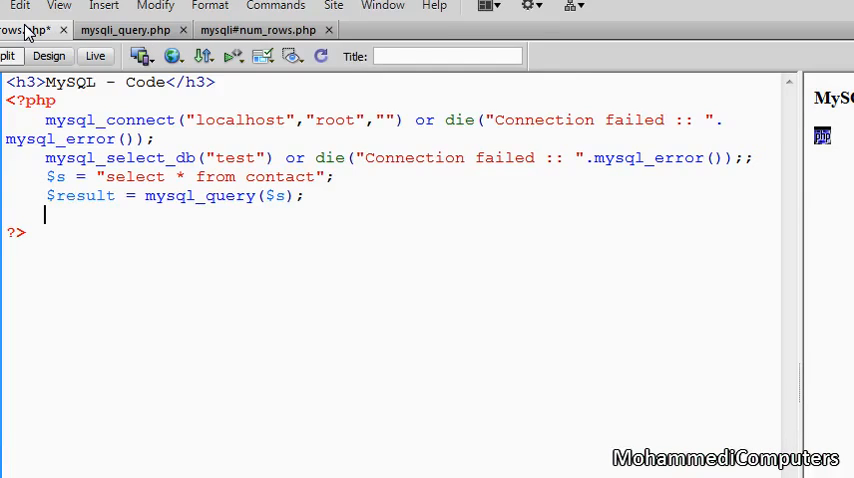
- Add $count = mysql_num_rows($result); and echo $count."Records"; below the query
{"action": "type", "text": "$count ="}
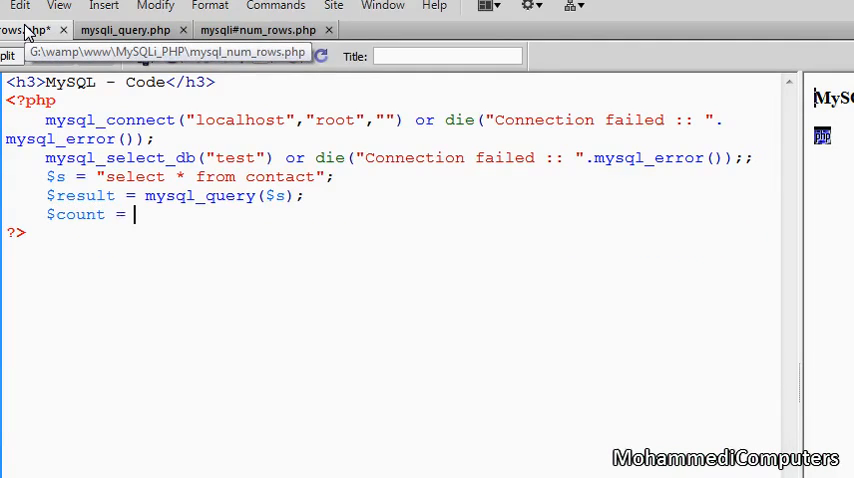
{"action": "type", "text": "mysql_"}
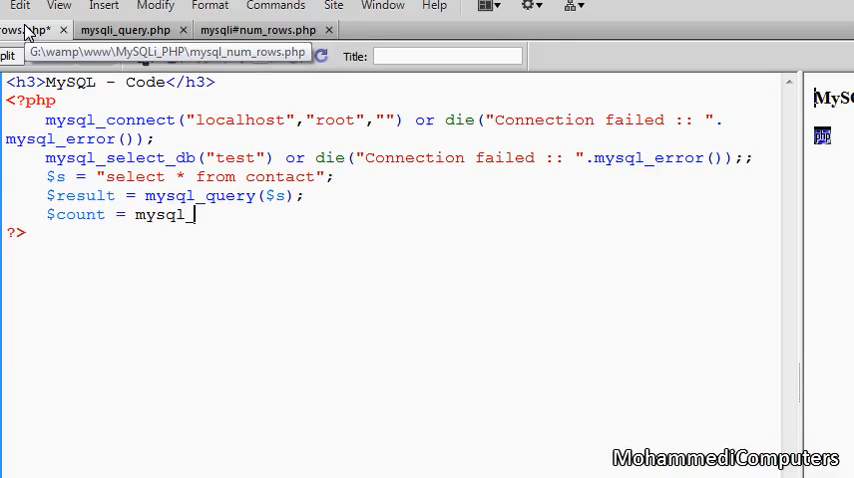
{"action": "type", "text": "num_"}
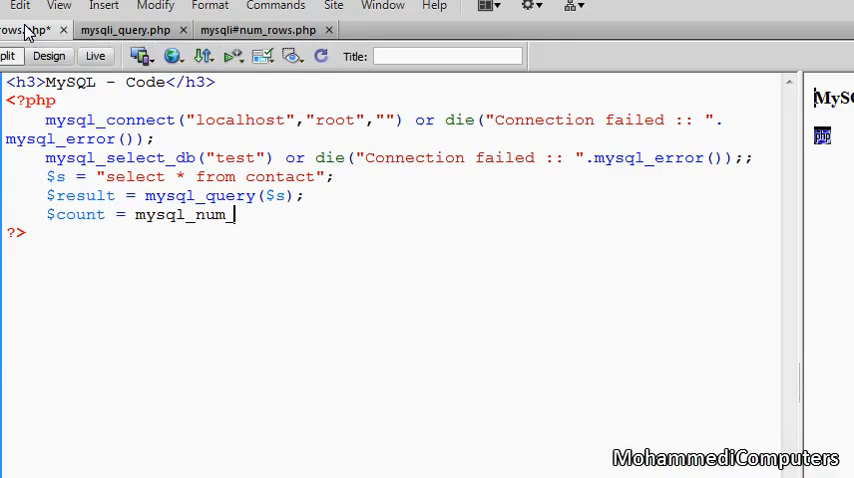
{"action": "type", "text": "rows("}
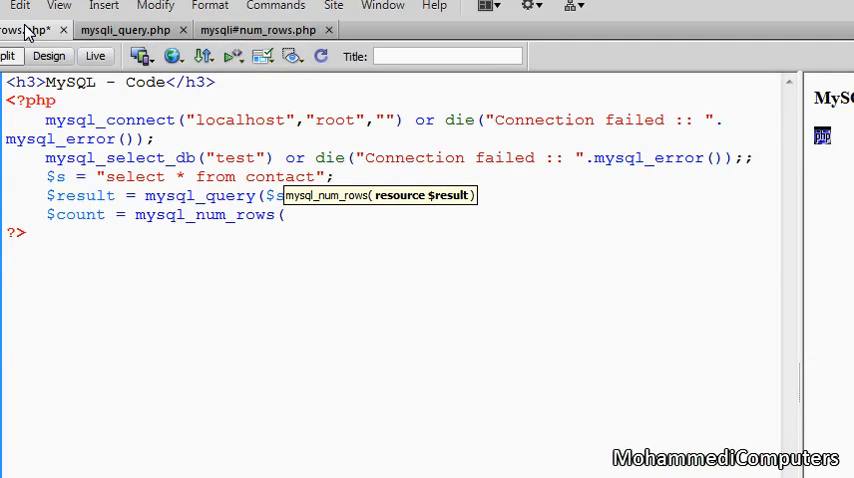
{"action": "type", "text": "$result"}
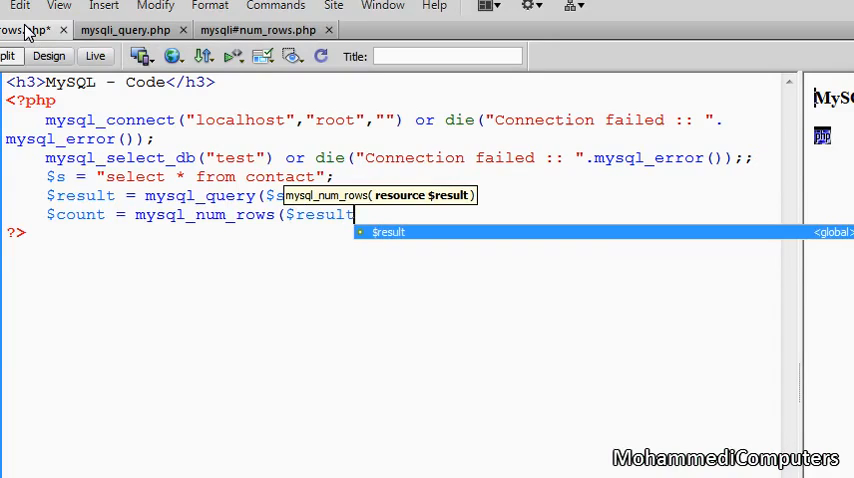
{"action": "type", "text": ");"}
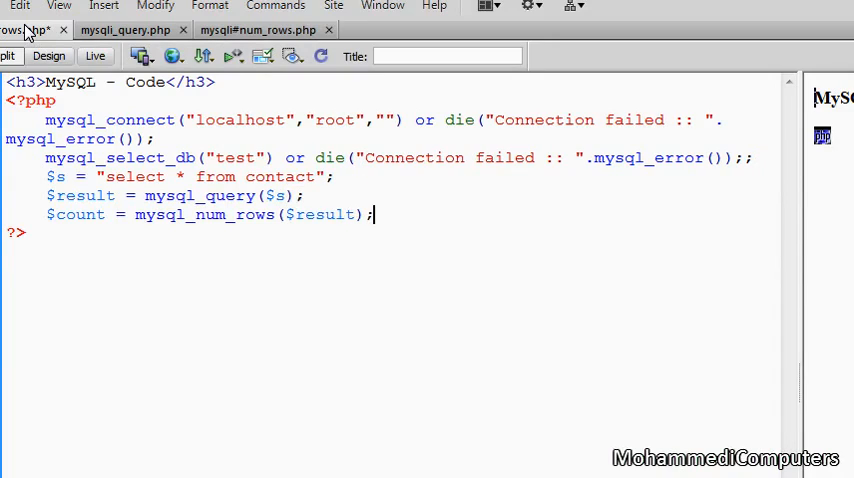
{"action": "type", "text": "ech c"}
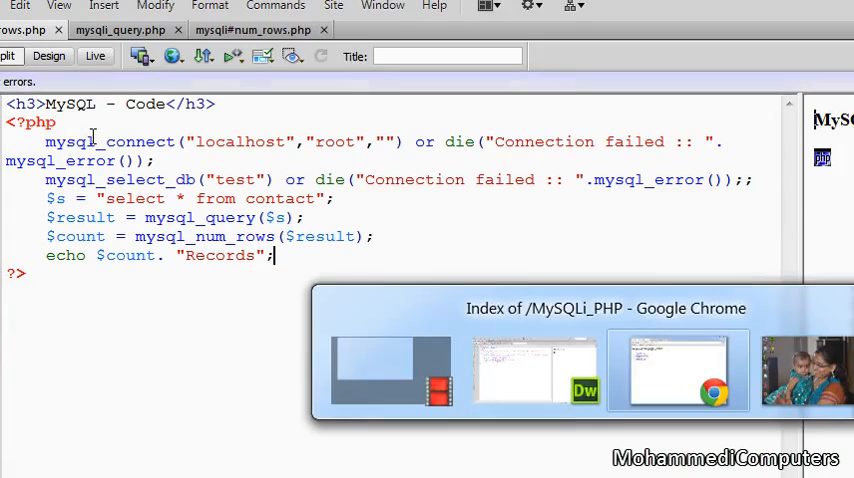
- Bring Chrome forward and open mysql_num_rows.php from the MySQLi_PHP folder listing
{"action": "left_click", "coordinate": [677, 370]}
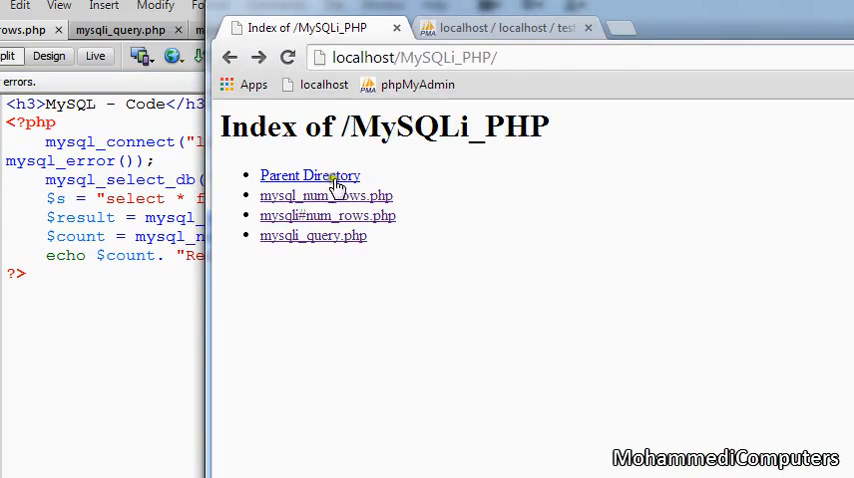
{"action": "left_click", "coordinate": [326, 195]}
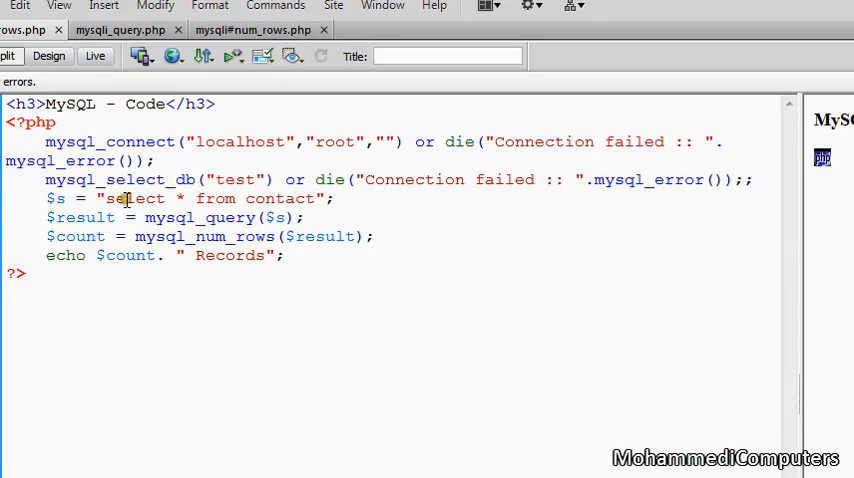
- Highlight the select-all-contacts query in the code
{"action": "left_click_drag", "start_coordinate": [118, 198], "coordinate": [315, 198]}
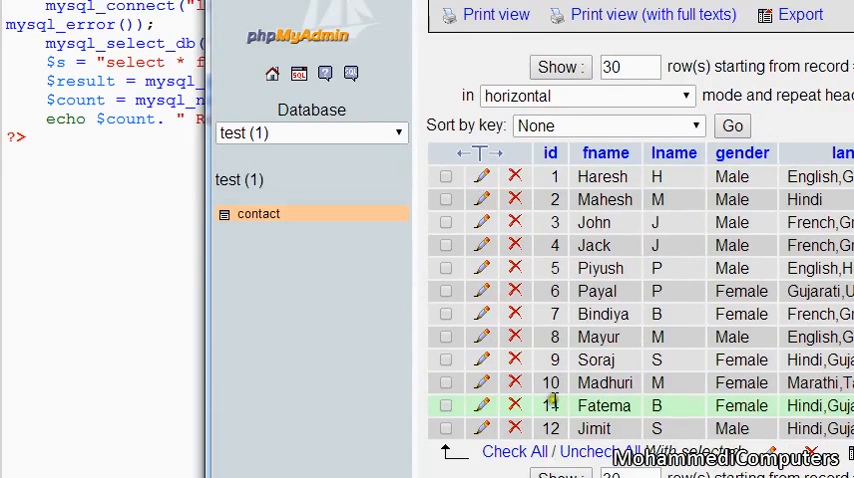
{"action": "left_click", "coordinate": [315, 21]}
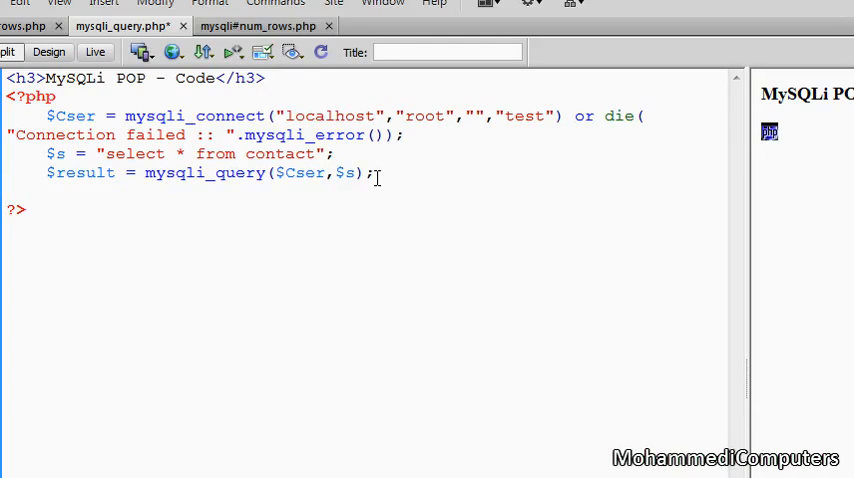
- Assign mysqli_num_rows($result) to $count in mysqli_query.php
{"action": "type", "text": "$"}
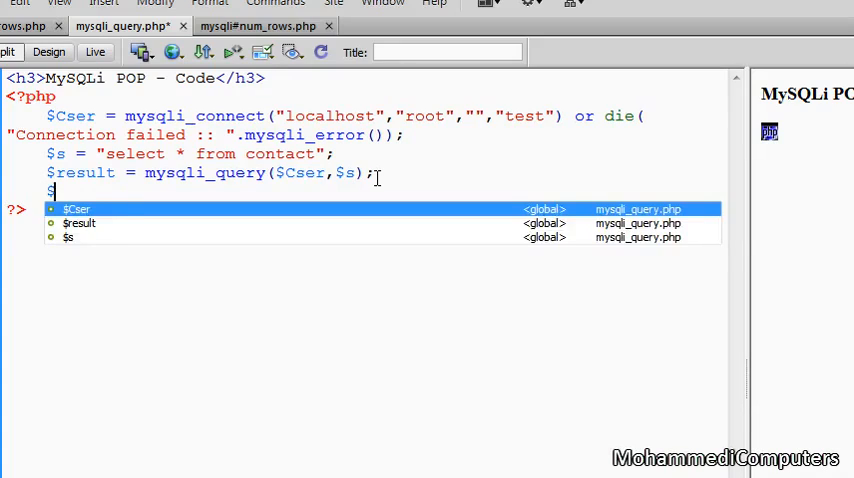
{"action": "type", "text": "count ="}
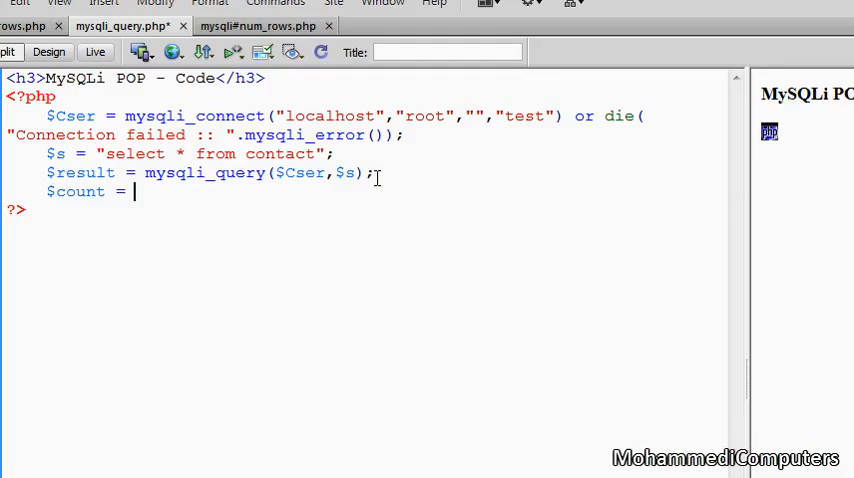
{"action": "type", "text": "mys"}
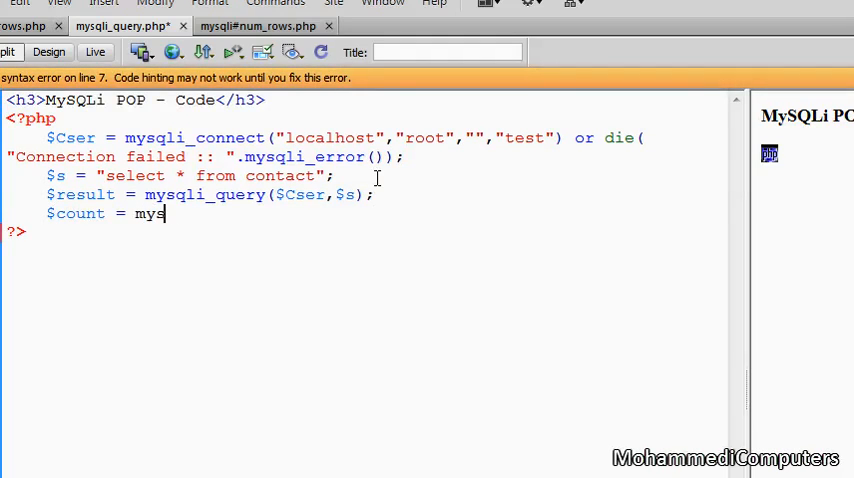
{"action": "type", "text": "ql_"}
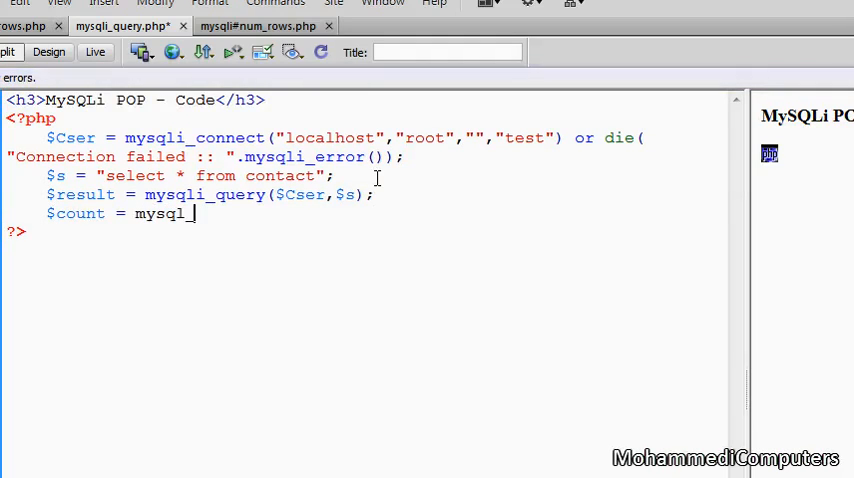
{"action": "type", "text": "_nu"}
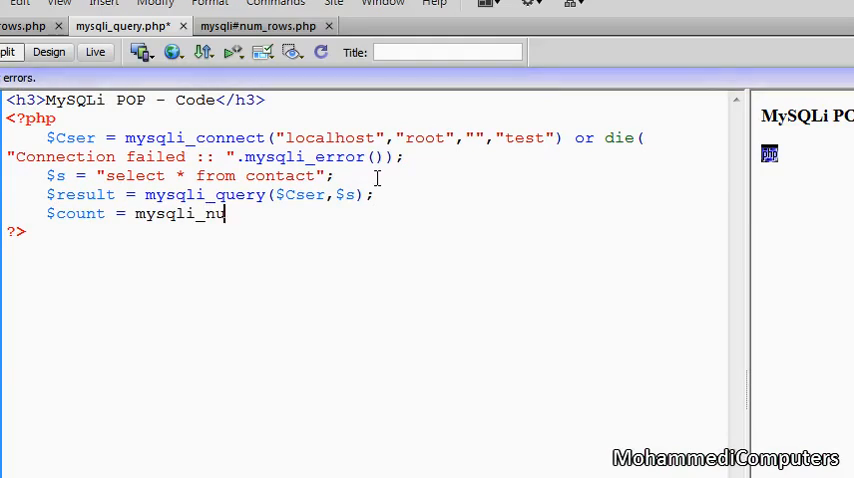
{"action": "type", "text": "m_rows($"}
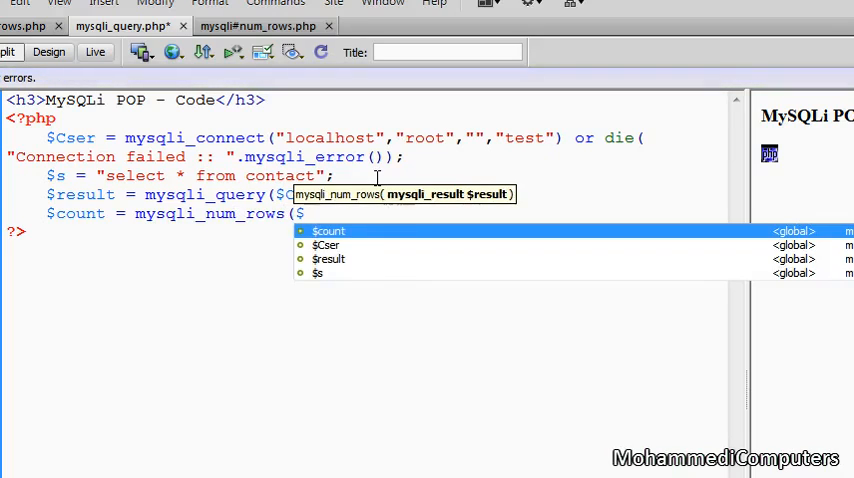
{"action": "type", "text": "result);"}
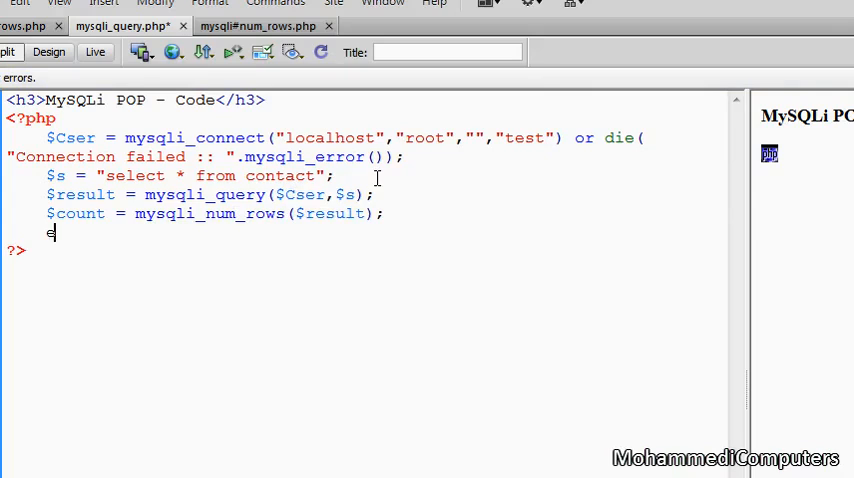
- Add echo $count." Records"; to print the row count
{"action": "type", "text": "cho $count."}
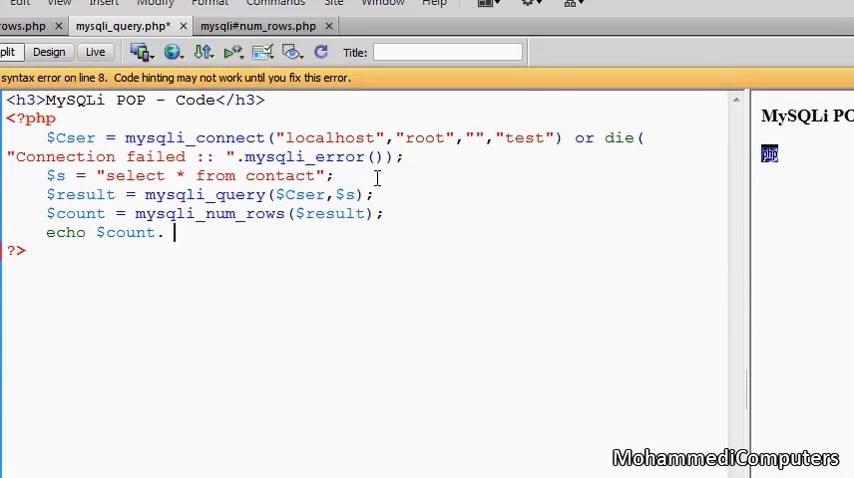
{"action": "type", "text": "\" R"}
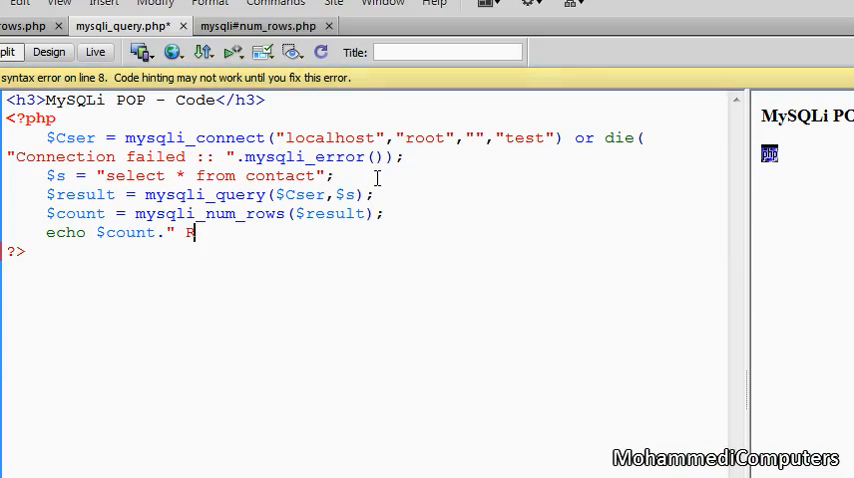
{"action": "type", "text": "ecor"}
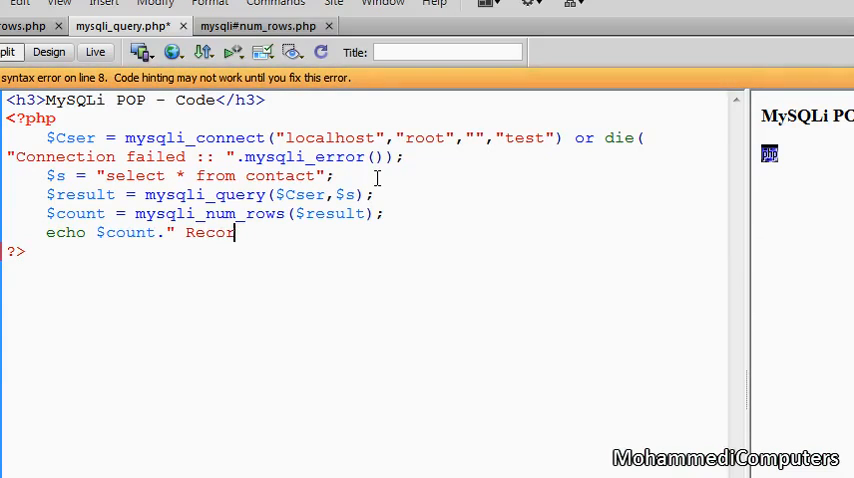
{"action": "type", "text": "ds\";"}
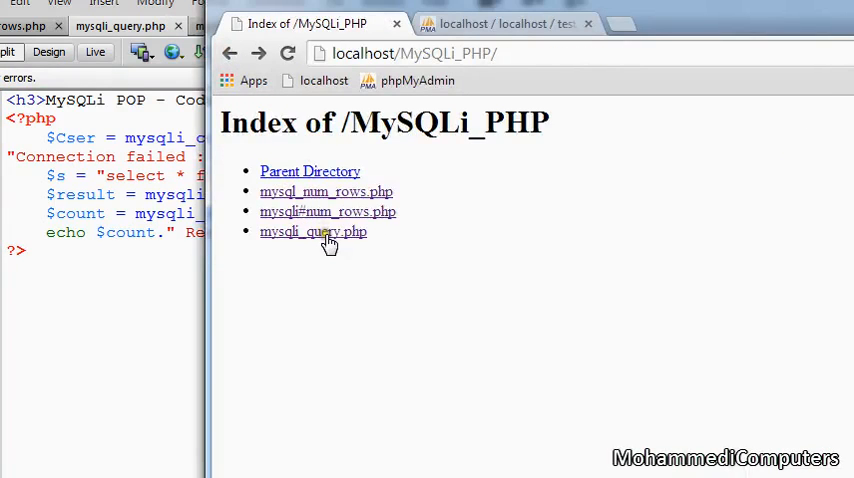
- Run mysqli_query.php from the localhost folder listing to see '12 Records'
{"action": "left_click", "coordinate": [313, 231]}
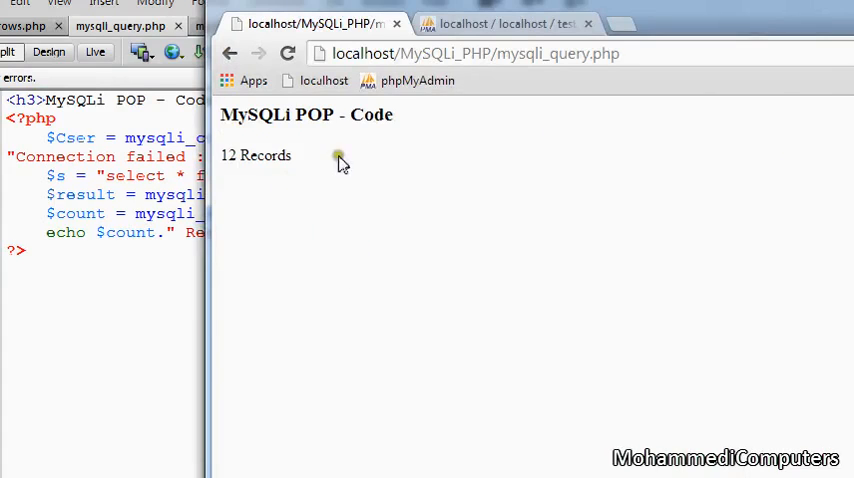
{"action": "double_click", "coordinate": [290, 114]}
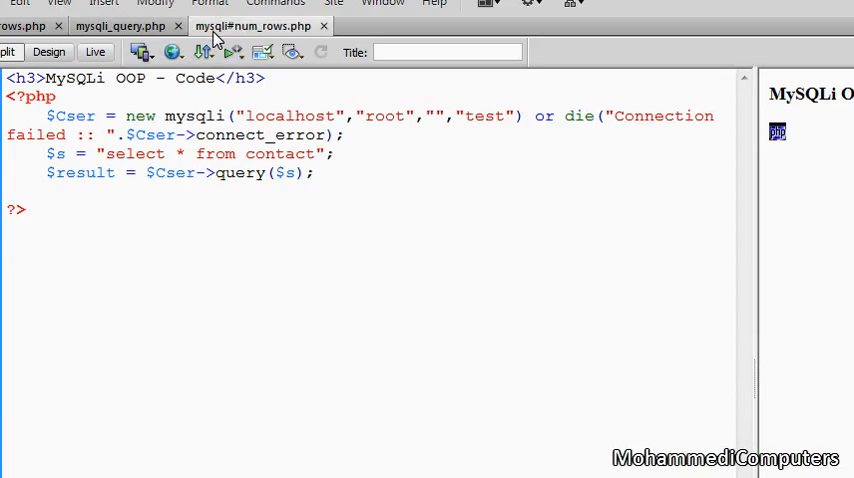
- Switch to mysqli#num_rows.php and place the cursor on the line after the query
{"action": "left_click", "coordinate": [47, 191]}
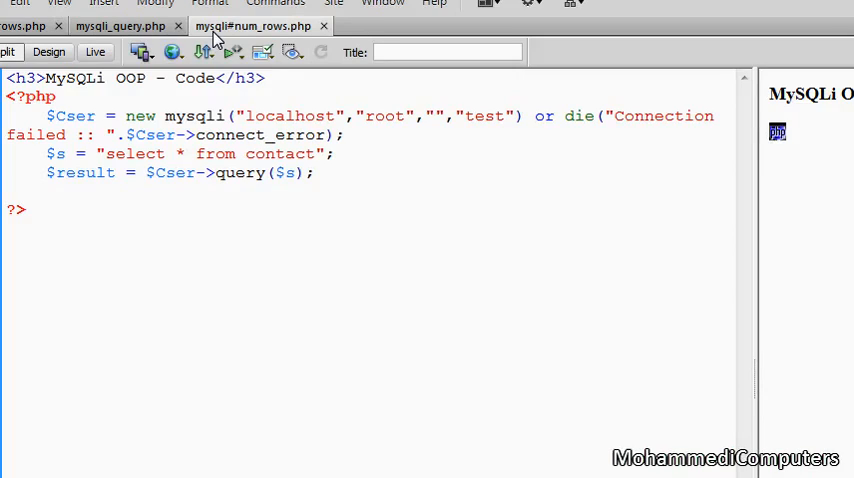
{"action": "left_click", "coordinate": [45, 191]}
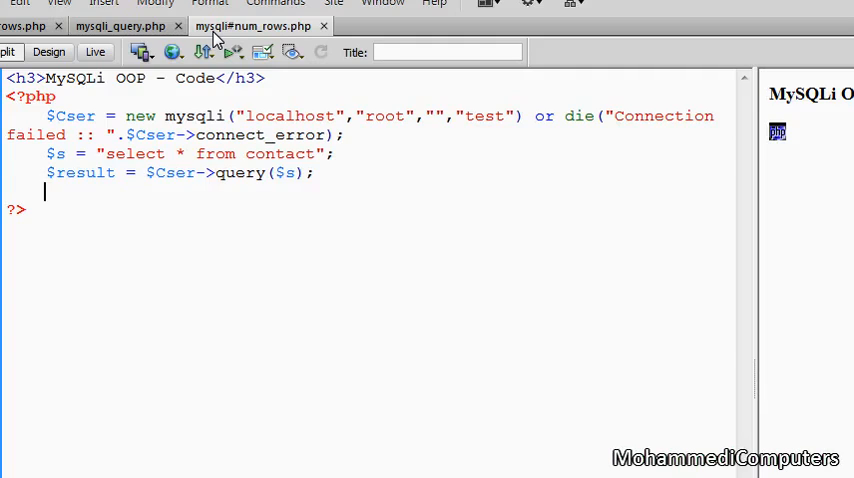
- Add $count = $result->num_rows; below the $Cser->query($s) line
{"action": "type", "text": "$"}
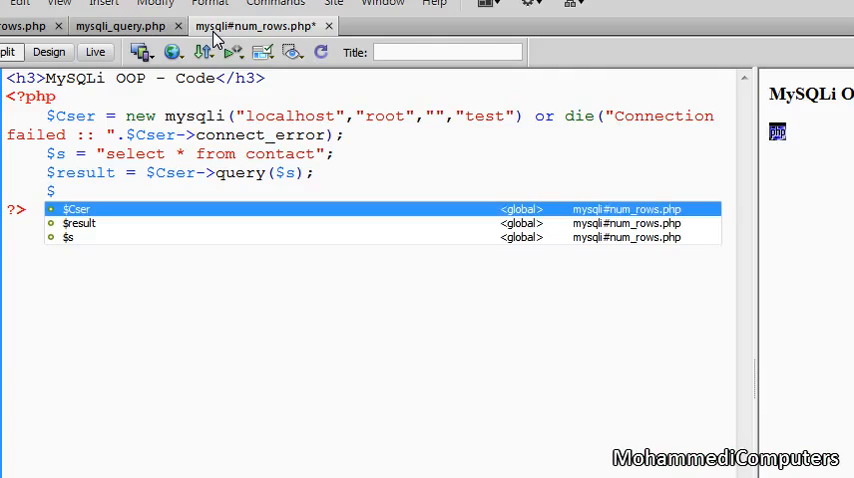
{"action": "type", "text": "$count ="}
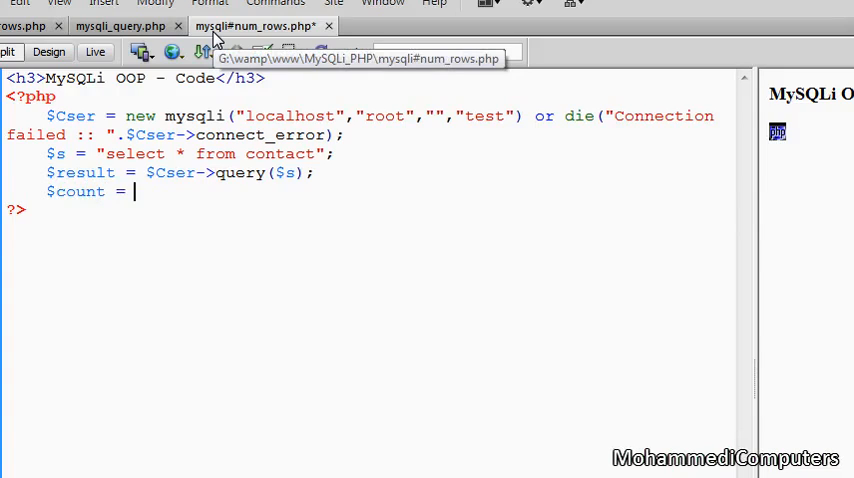
{"action": "type", "text": "$result-"}
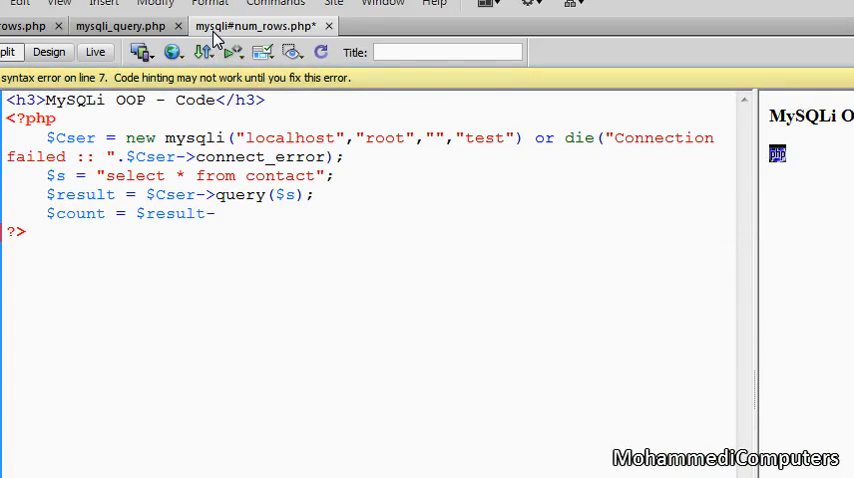
{"action": "type", "text": ">"}
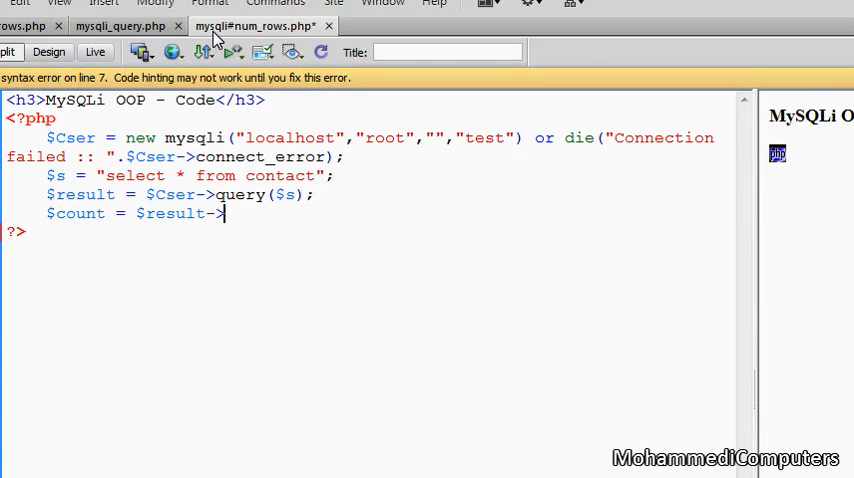
{"action": "type", "text": "num"}
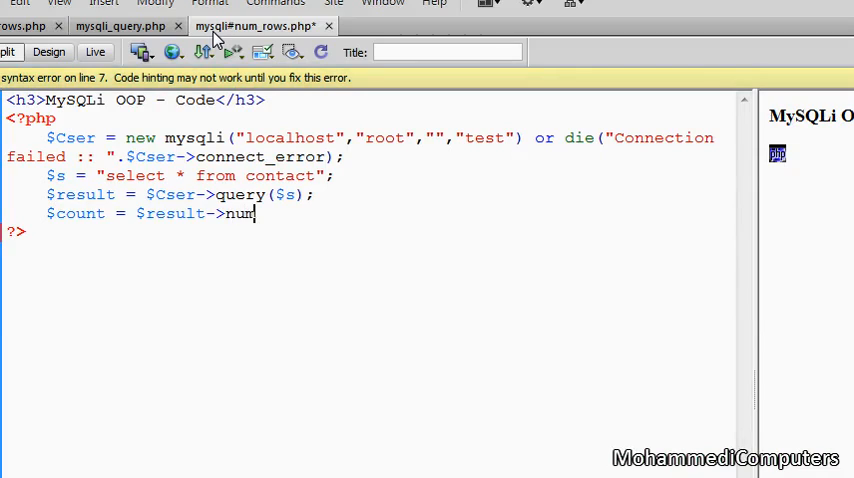
{"action": "type", "text": "_rows"}
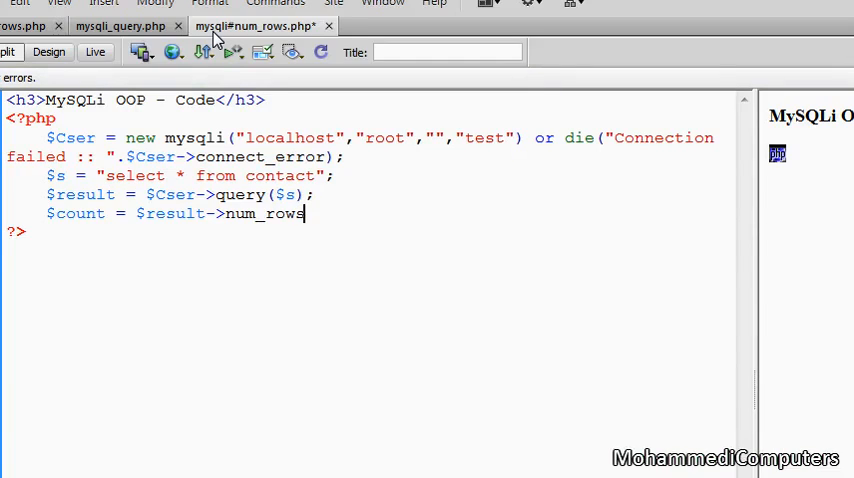
{"action": "type", "text": ";"}
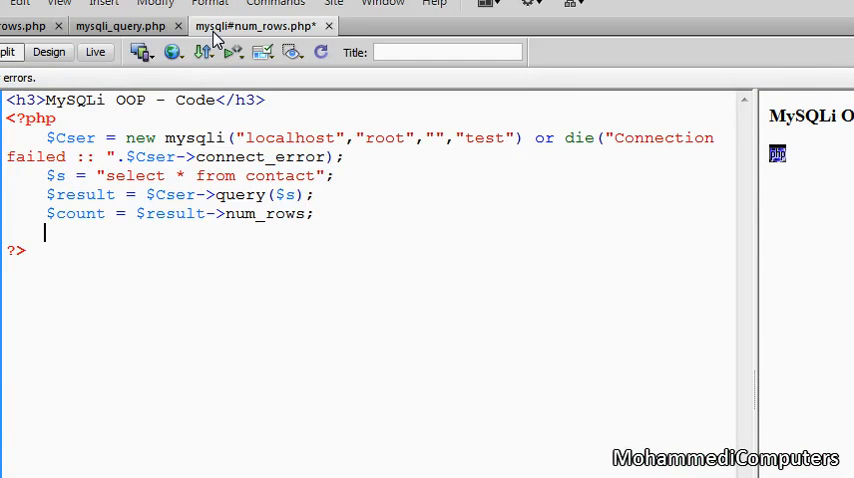
- Add echo $count." Records"; fixing a typo in Records
{"action": "type", "text": "echo"}
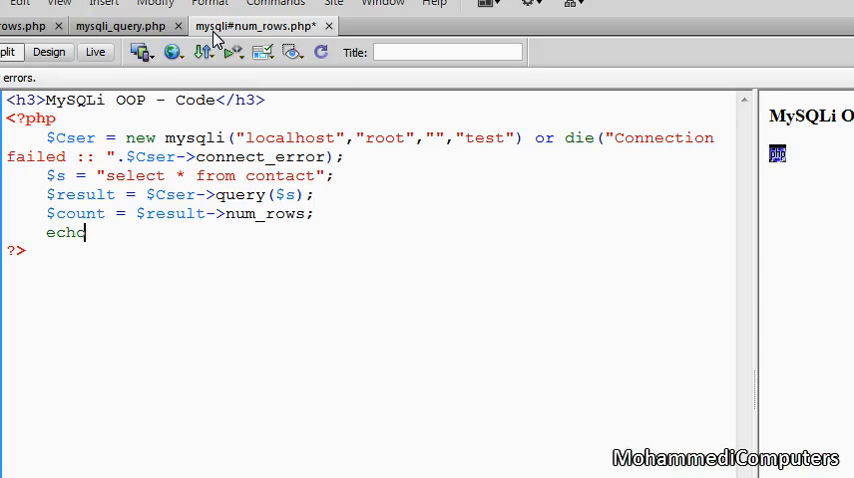
{"action": "type", "text": "$count"}
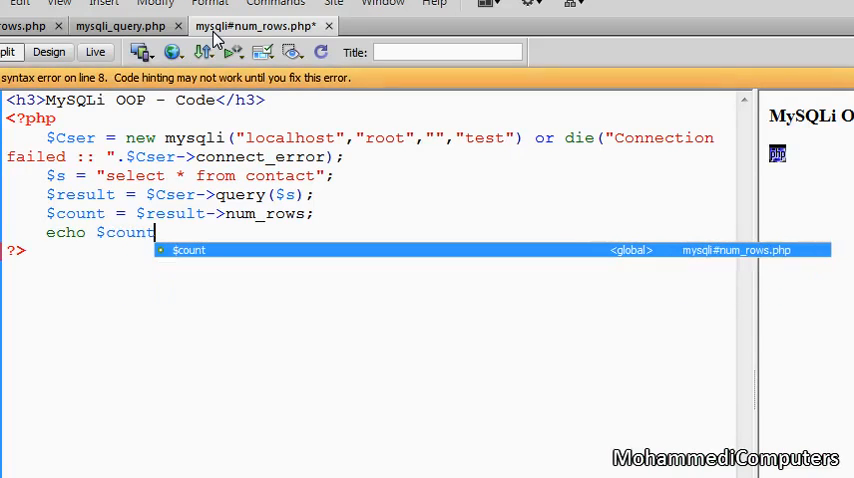
{"action": "type", "text": ".\"R"}
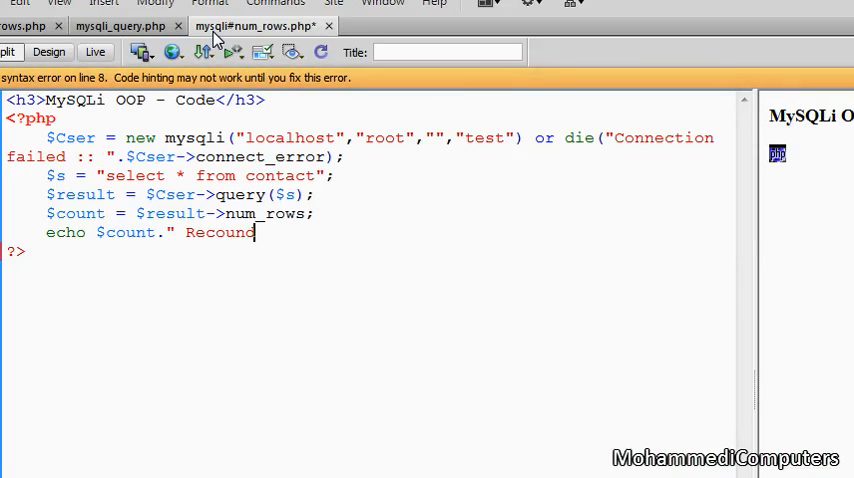
{"action": "key", "text": "Backspace"}
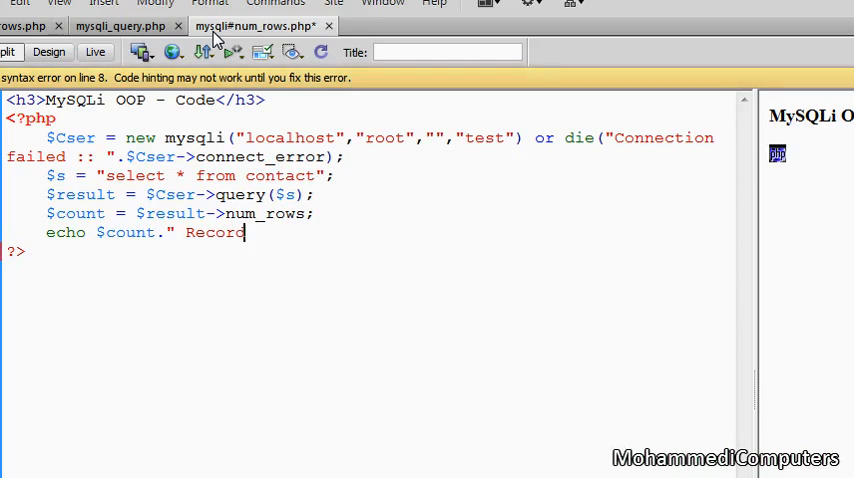
{"action": "type", "text": "s\""}
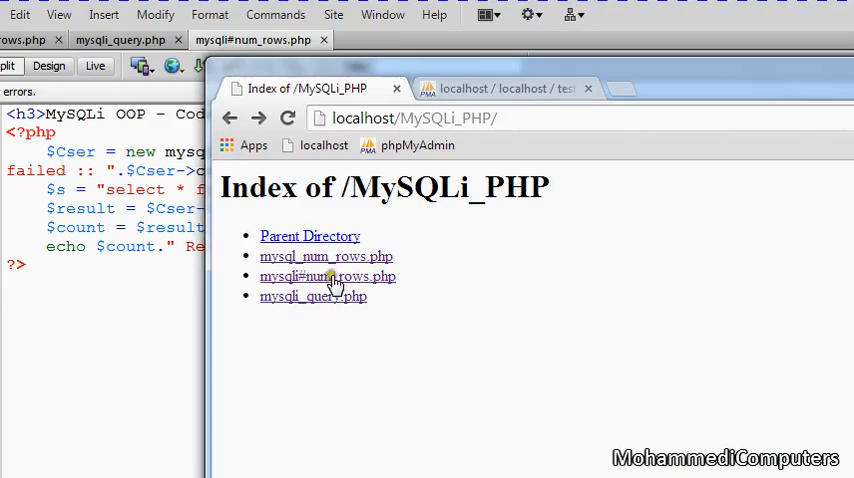
- Open mysqli#num_rows.php from the MySQLi_PHP folder listing
{"action": "left_click", "coordinate": [328, 276]}
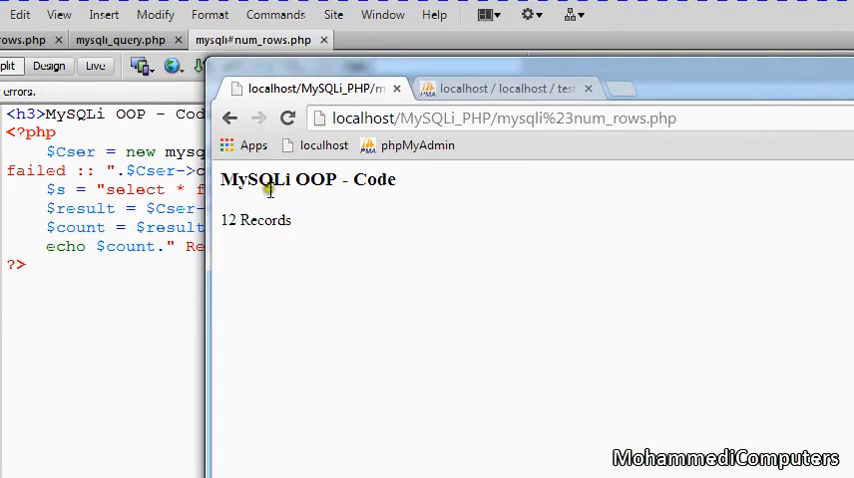
{"action": "mouse_move", "coordinate": [278, 197]}
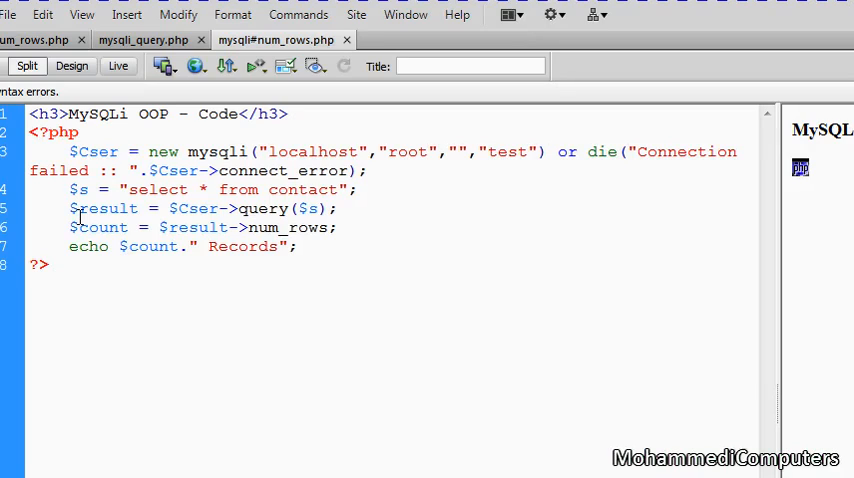
{"action": "left_click", "coordinate": [76, 208]}
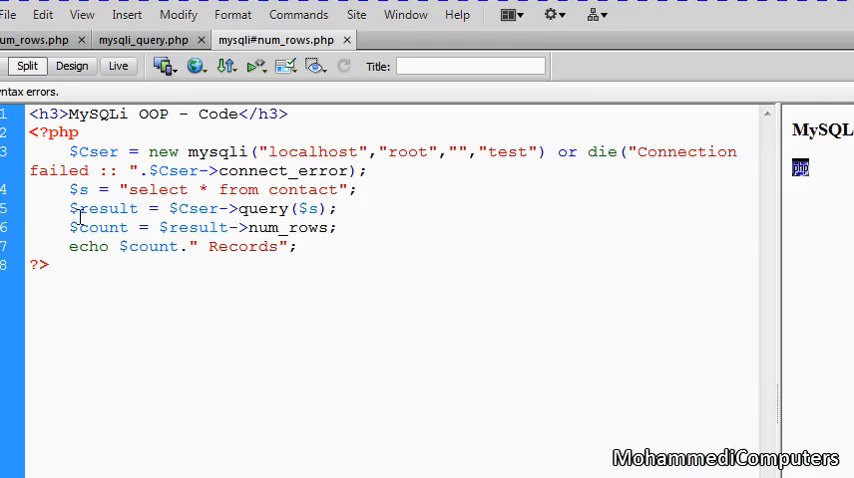
{"action": "left_click", "coordinate": [76, 208]}
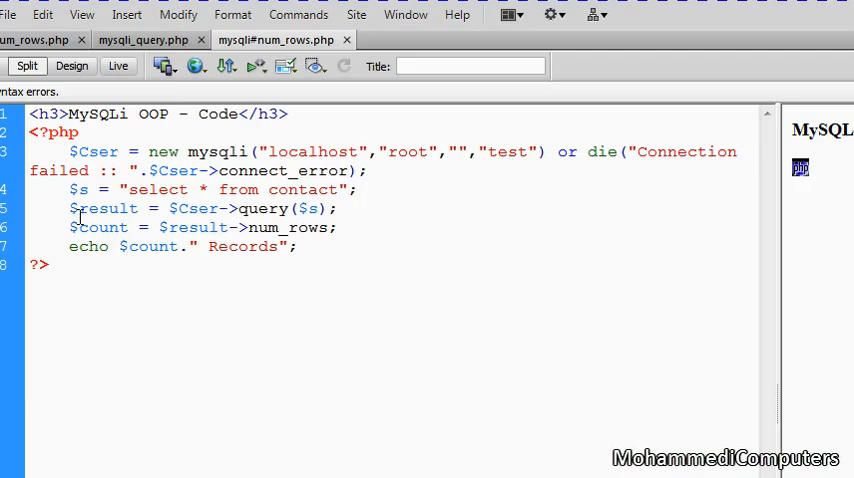
{"action": "left_click", "coordinate": [78, 208]}
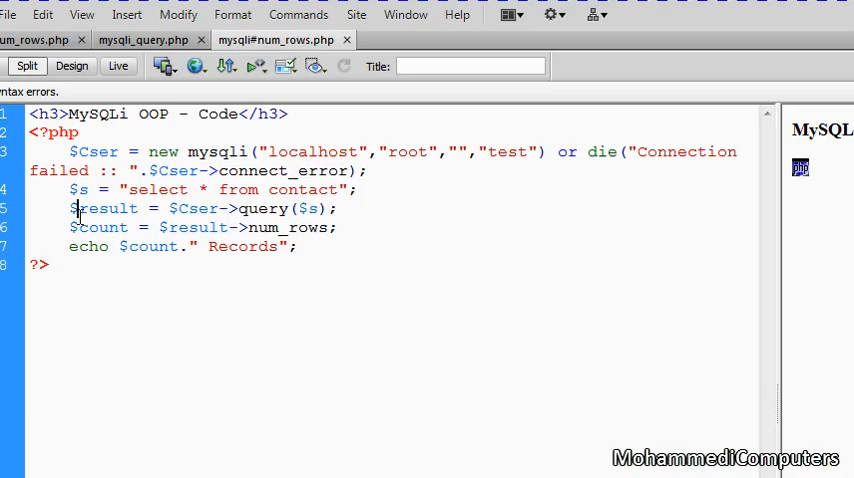